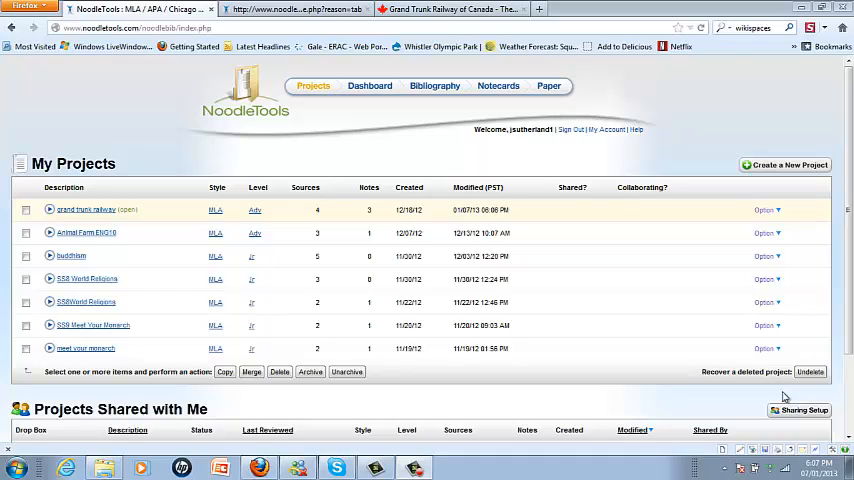
mouse_move(504, 156)
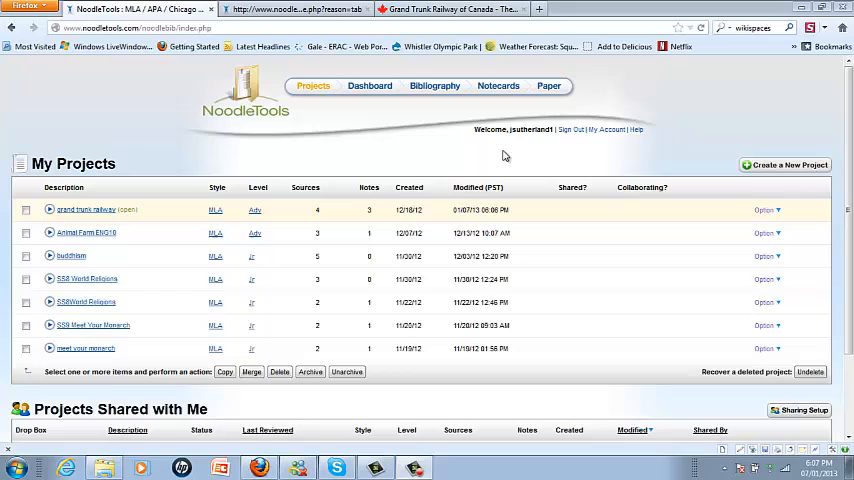
mouse_move(176, 160)
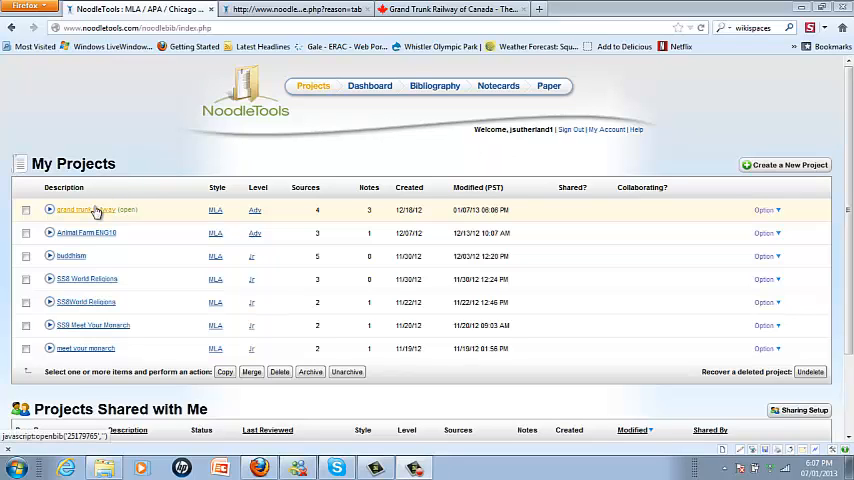
Open the 'grand trunk railway' project from My Projects to reach its dashboard.
click(368, 84)
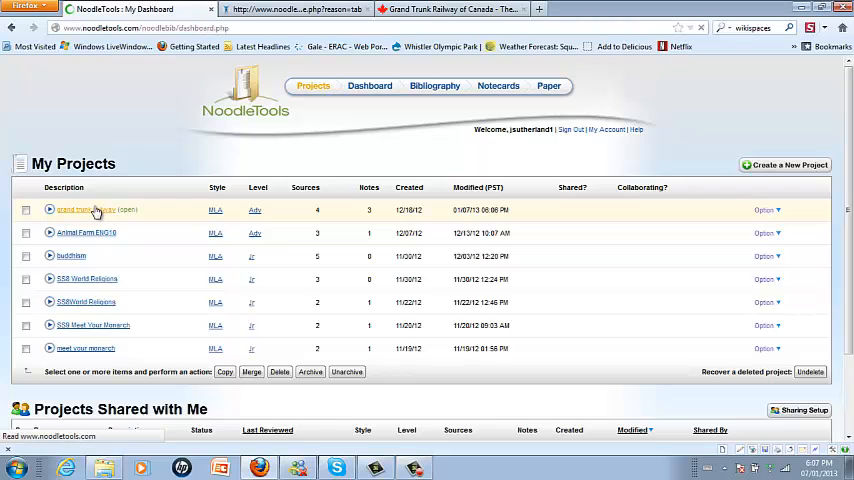
click(78, 210)
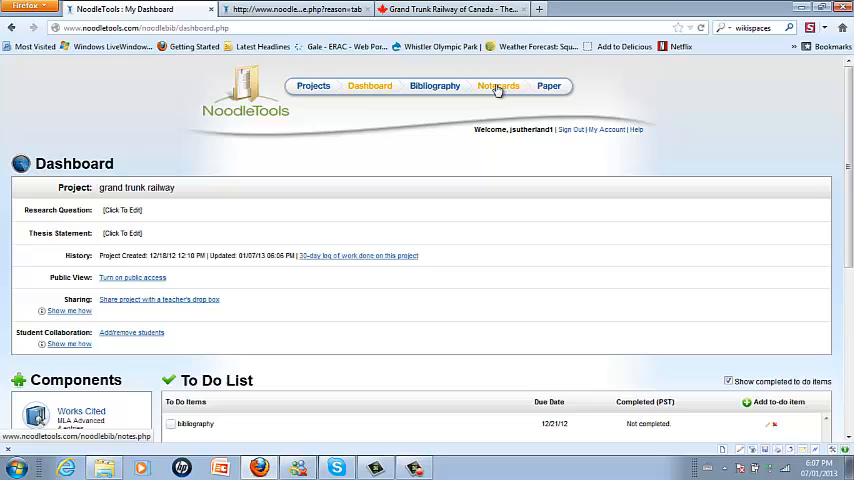
Switch the project to its Notecards tabletop with the outline panel alongside.
click(496, 84)
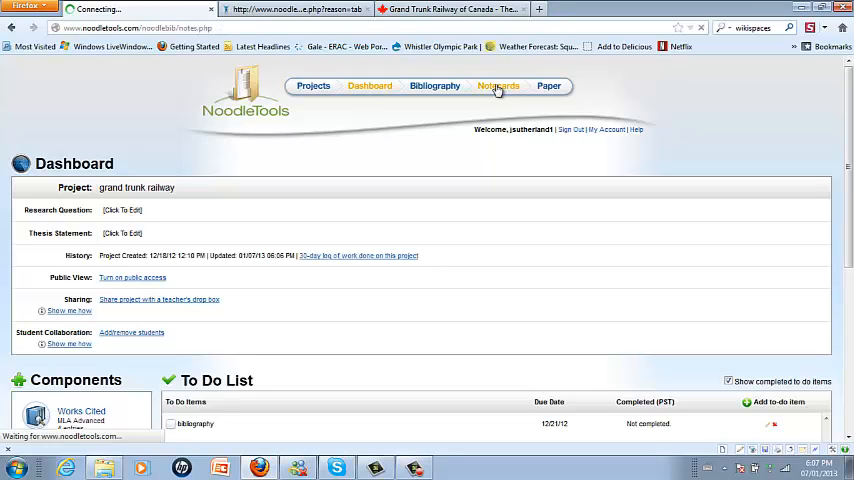
click(498, 84)
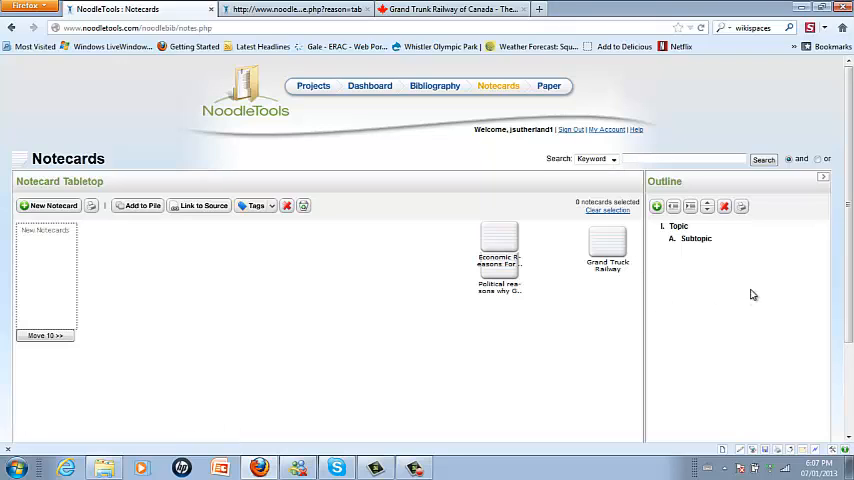
mouse_move(790, 212)
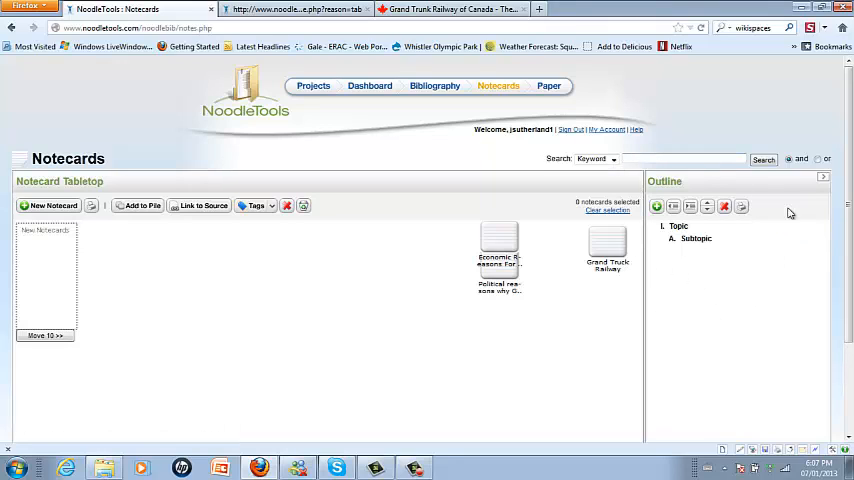
mouse_move(292, 178)
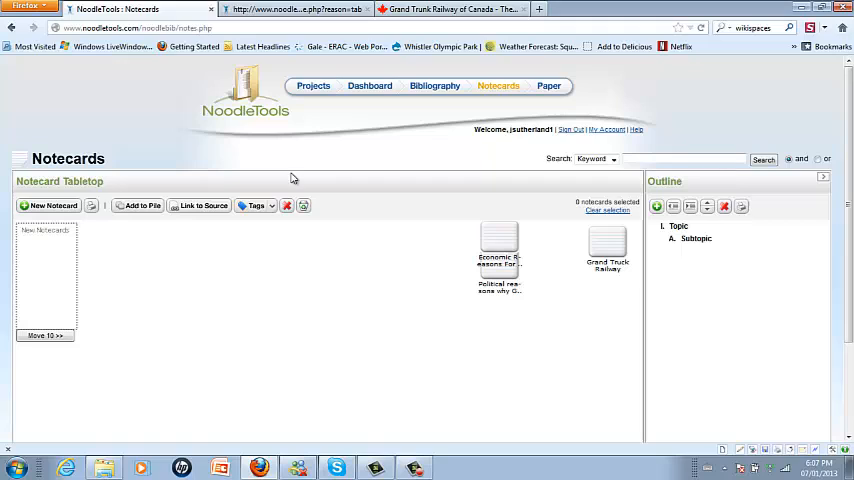
mouse_move(292, 292)
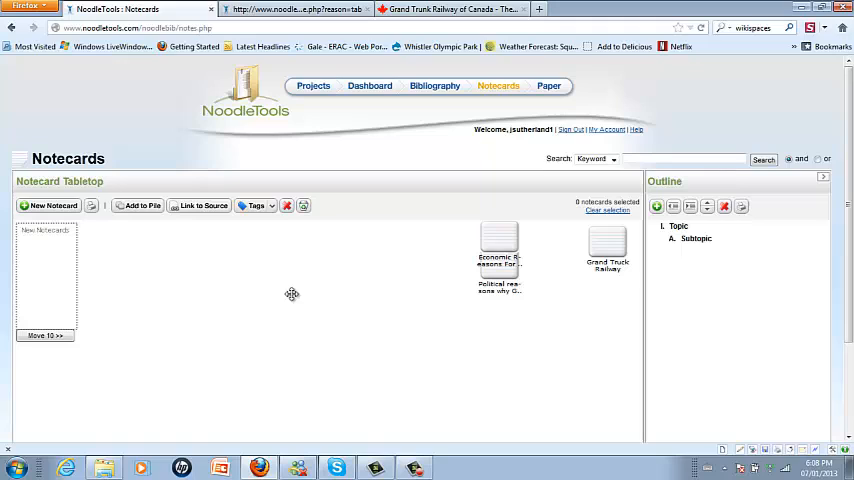
mouse_move(676, 344)
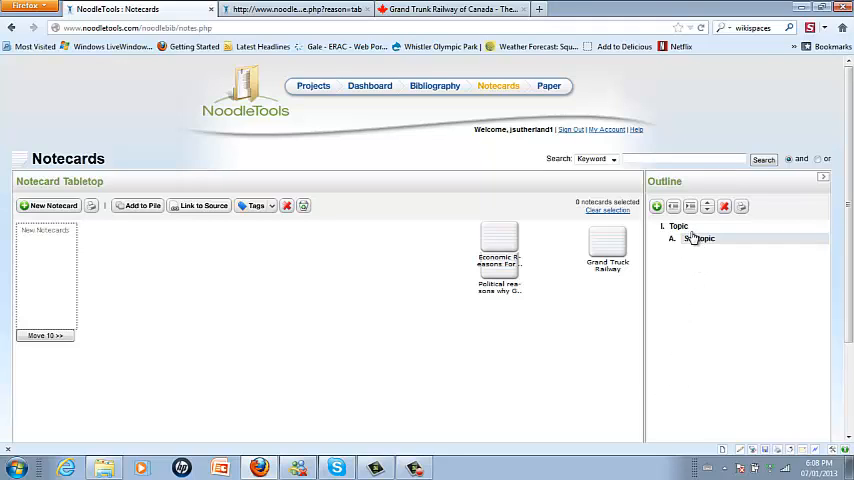
Retitle the outline's Topic heading to 'Reasons why the GTR was so important to Canadians'.
click(680, 224)
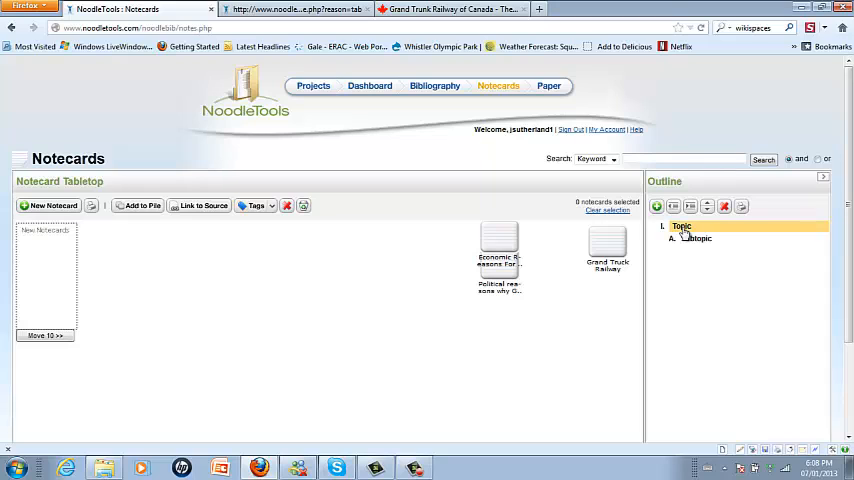
click(724, 208)
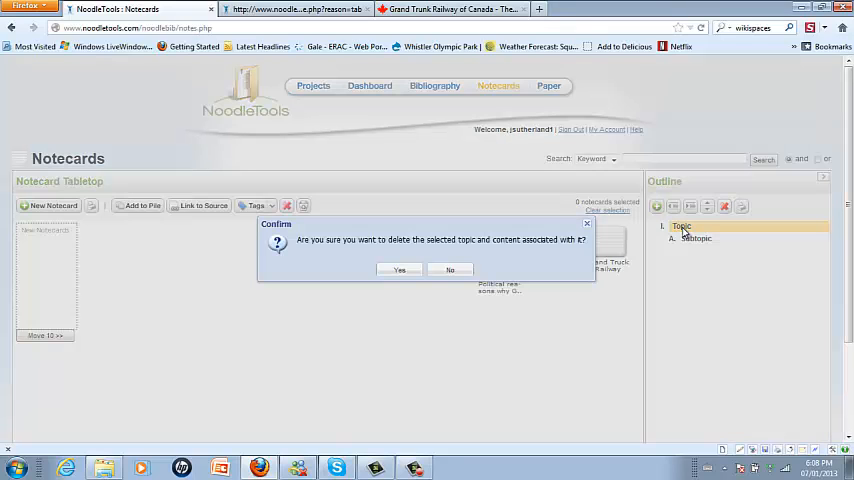
click(448, 270)
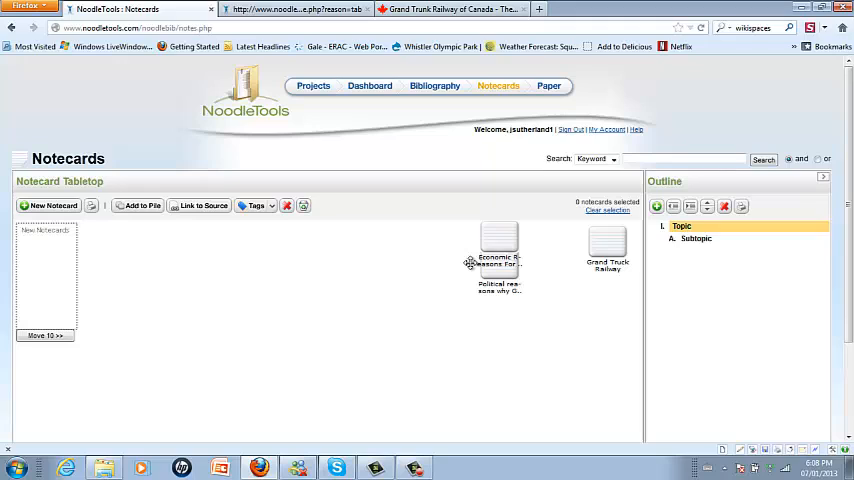
double_click(680, 226)
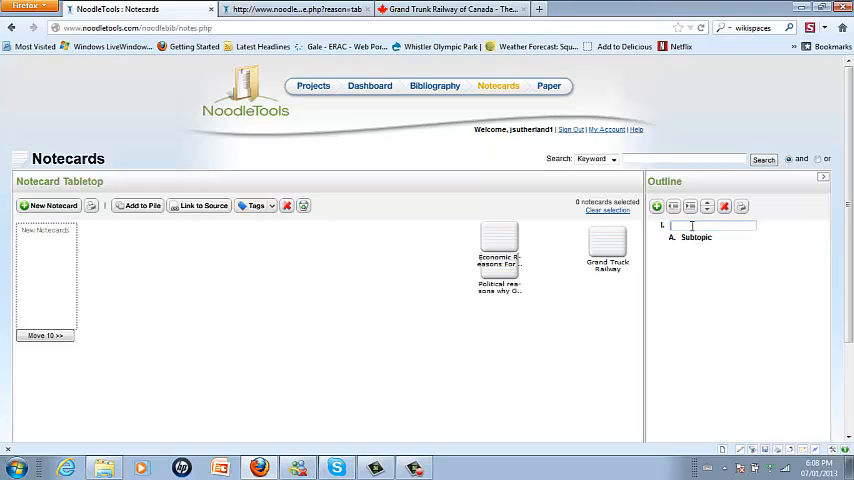
text(Reasons why the GTR was so important to Canadians)
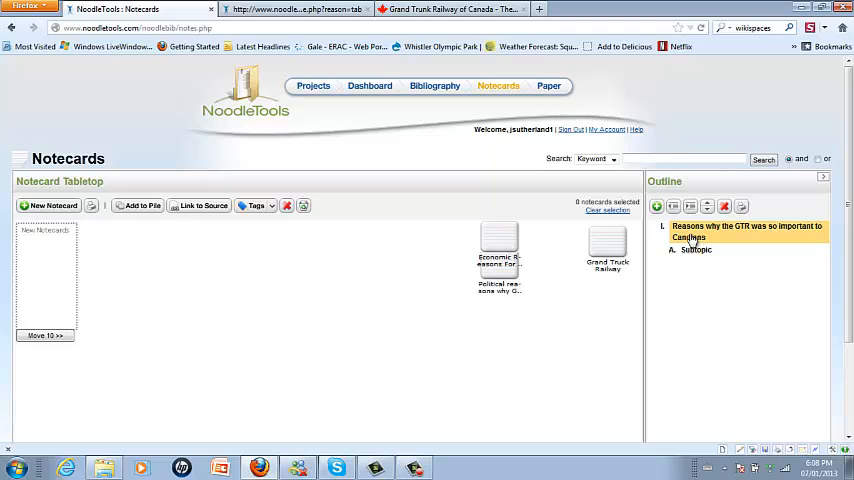
Name the subtopics Economic and Political, then add a third subtopic Social.
click(696, 250)
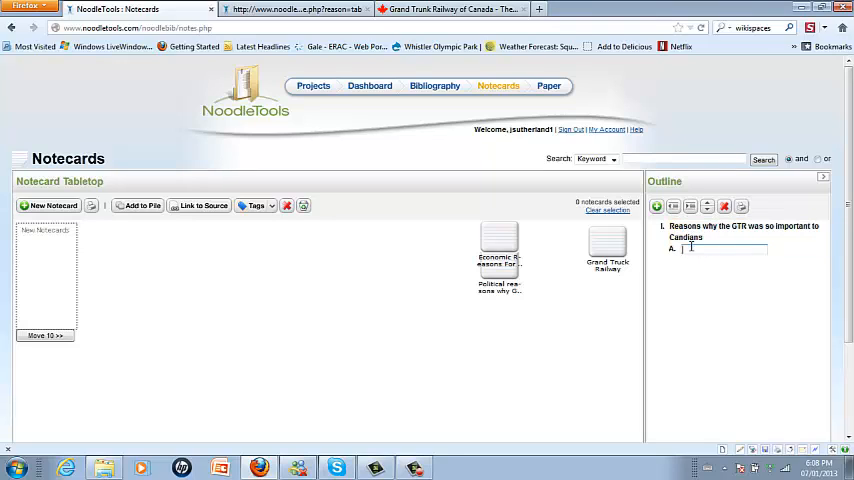
text(Economic)
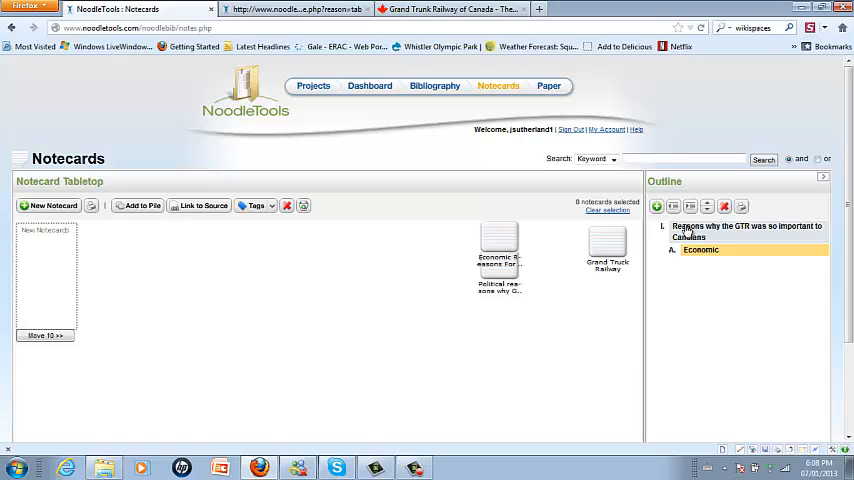
mouse_move(656, 206)
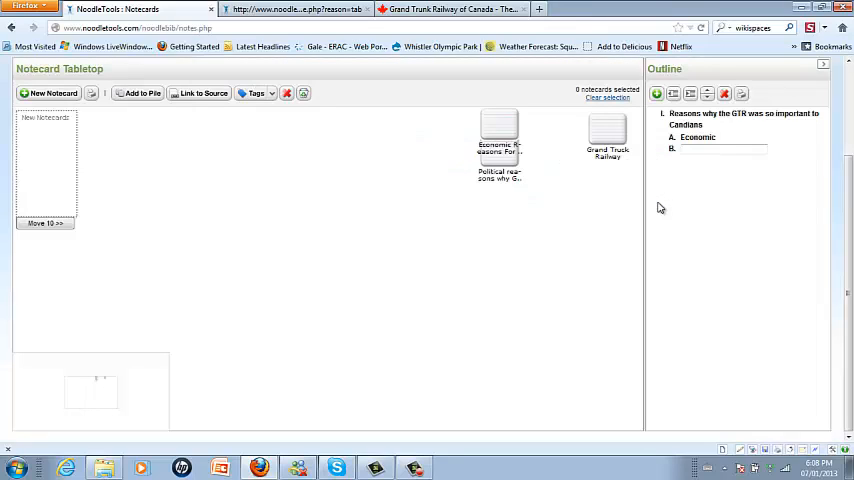
text(Political)
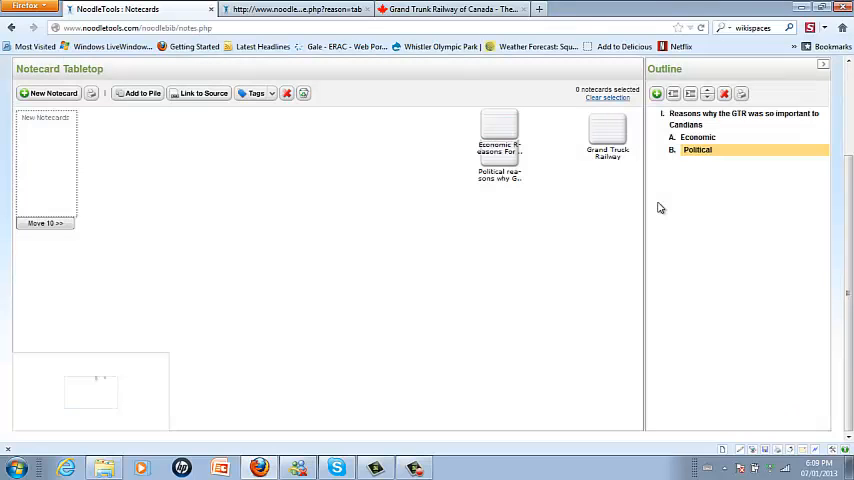
click(656, 92)
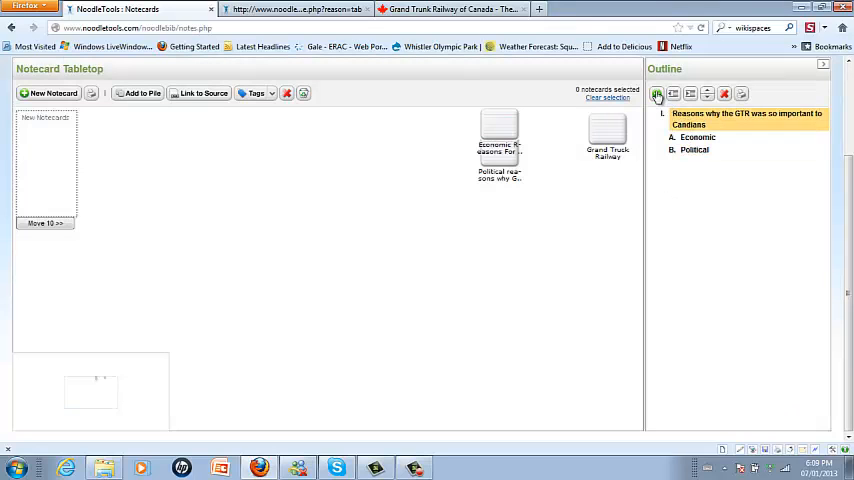
click(656, 92)
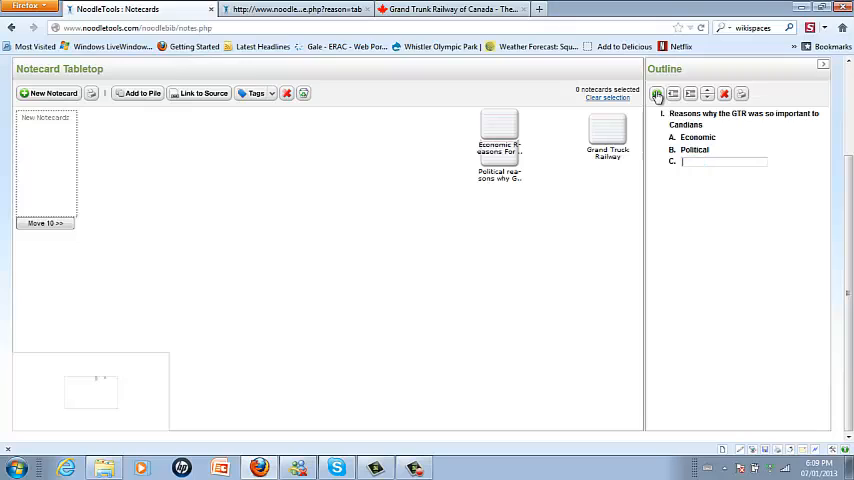
text(Social)
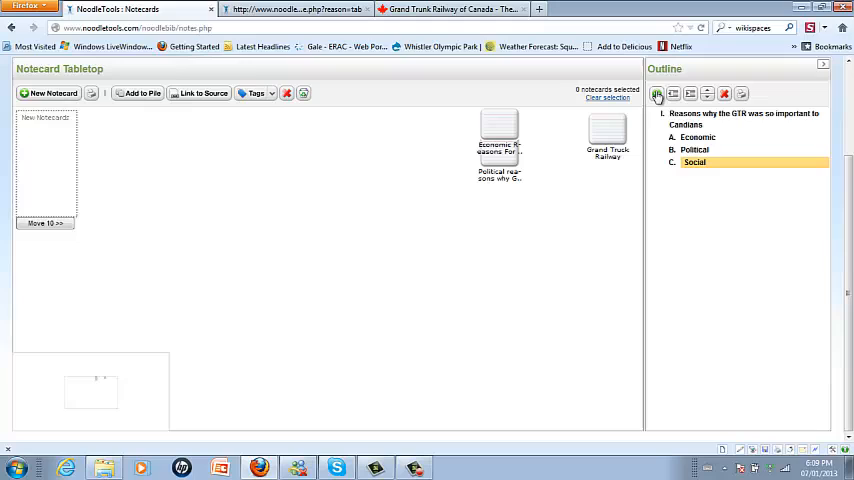
mouse_move(656, 170)
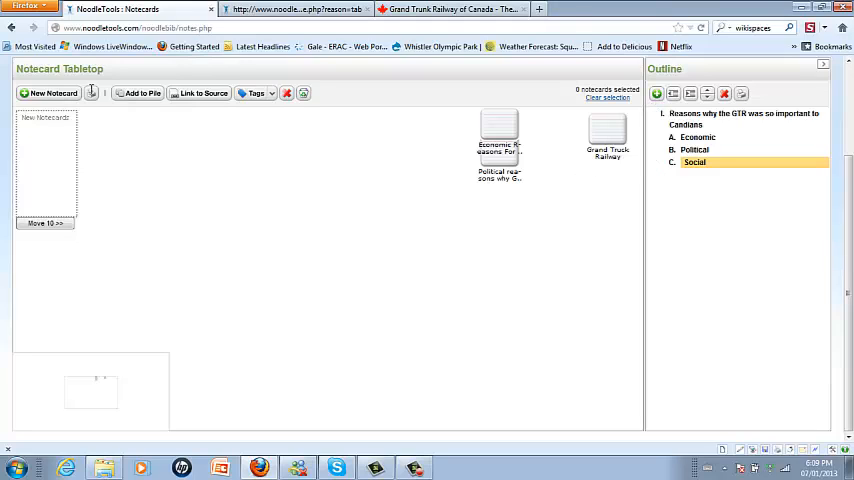
Create a new notecard titled 'Economic Reason of GTR'.
click(48, 92)
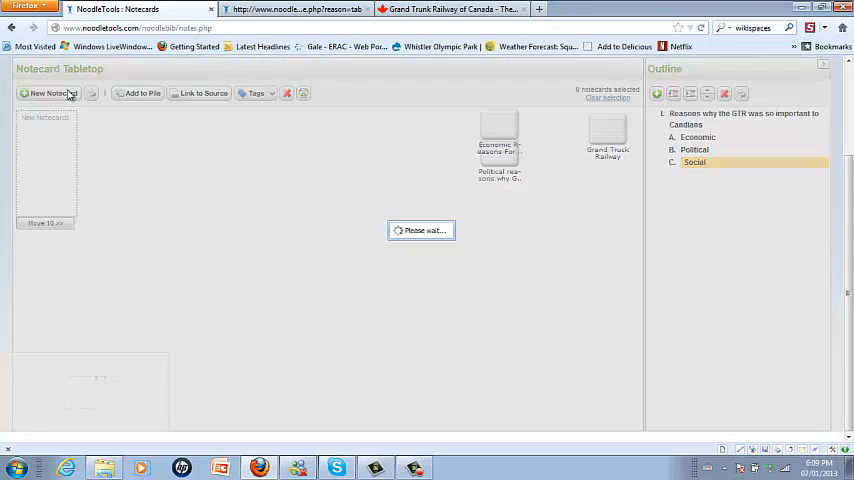
click(44, 92)
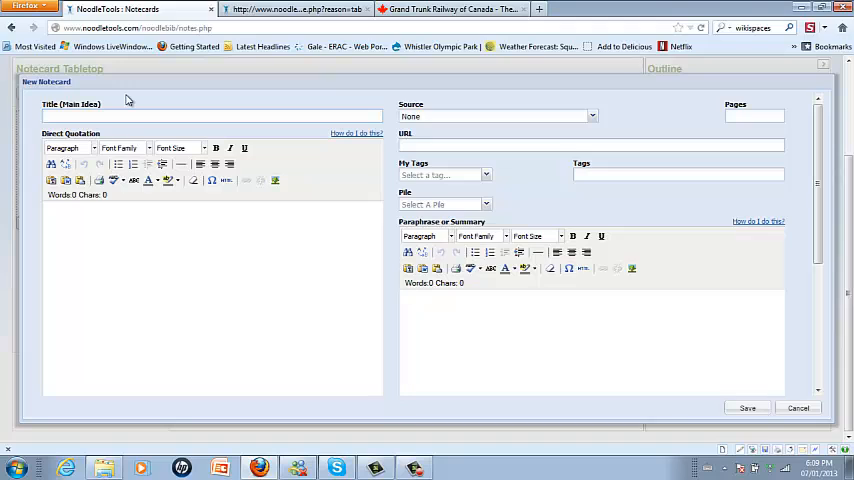
text(Eco)
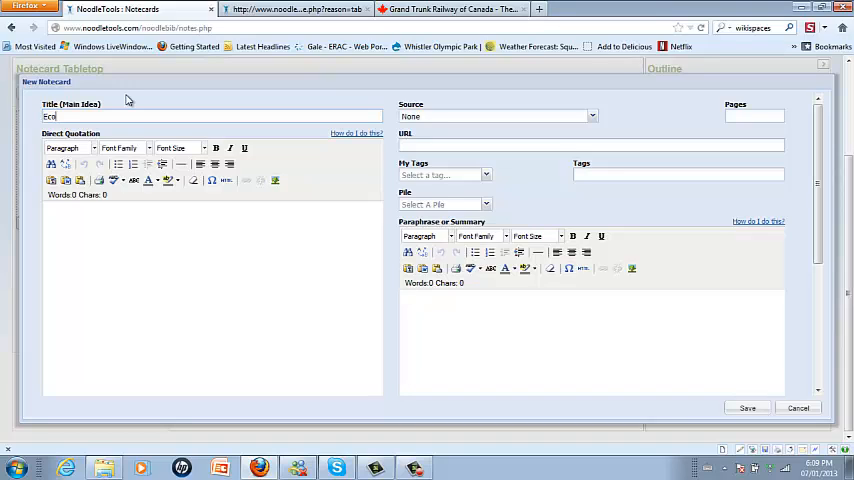
text(nomic)
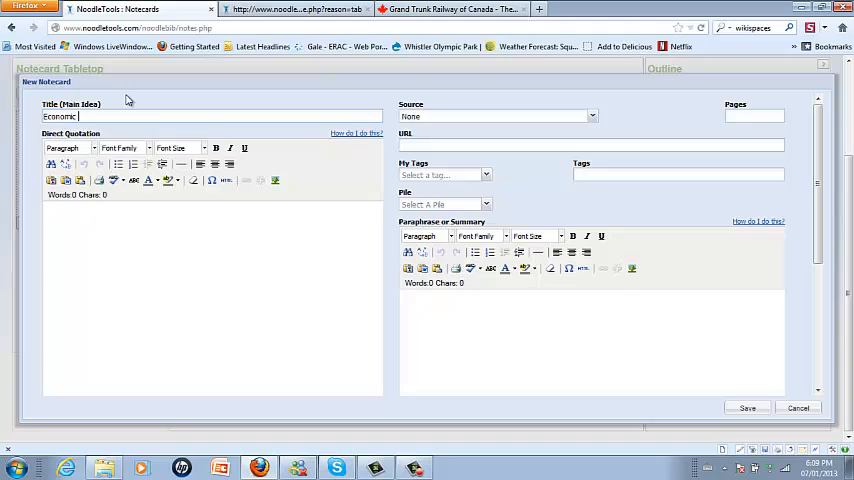
text(RE)
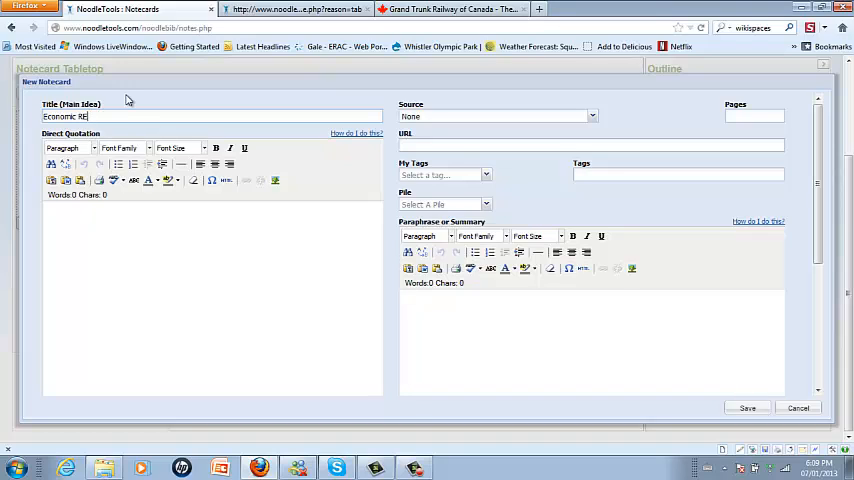
text(ason)
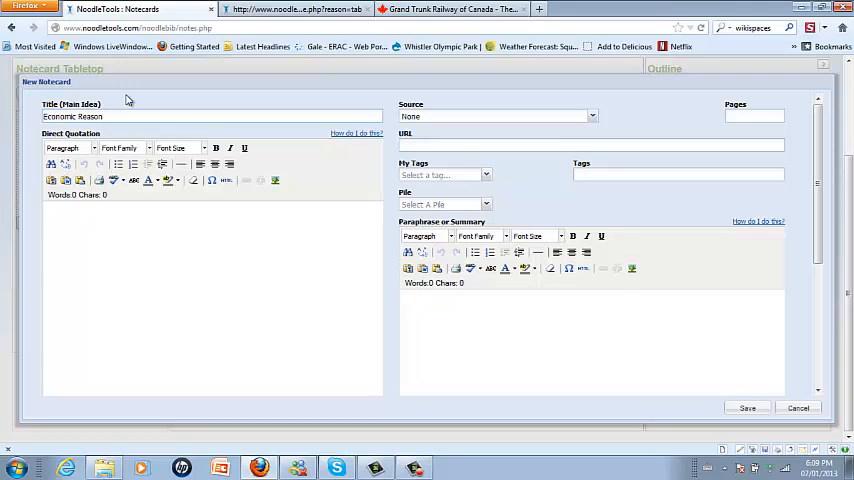
text(of G)
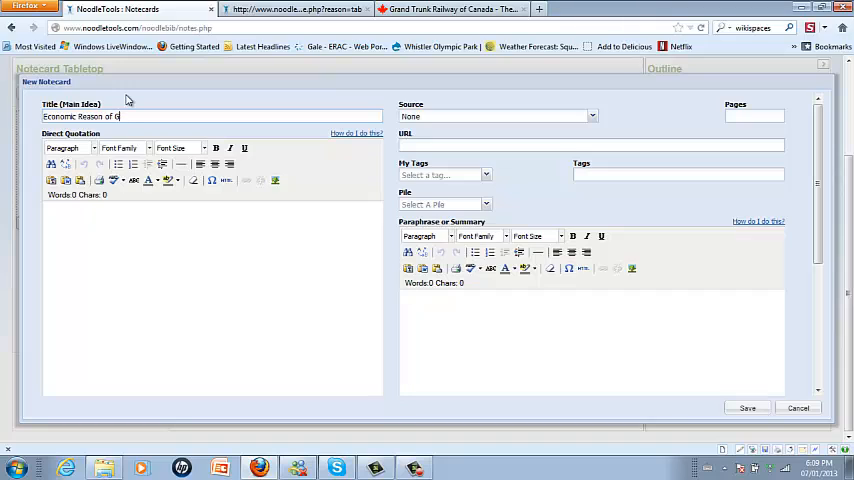
text(TR)
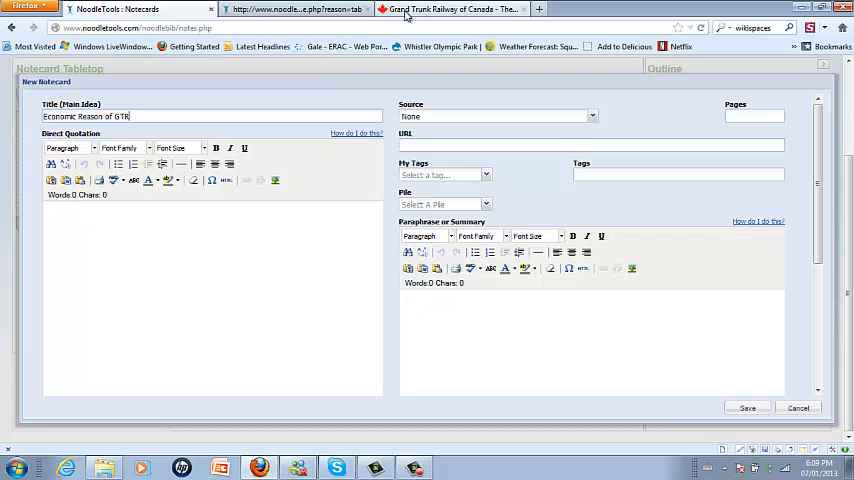
Bring up the Grand Trunk Railway article in The Canadian Encyclopedia for its financial-disaster passage.
click(450, 8)
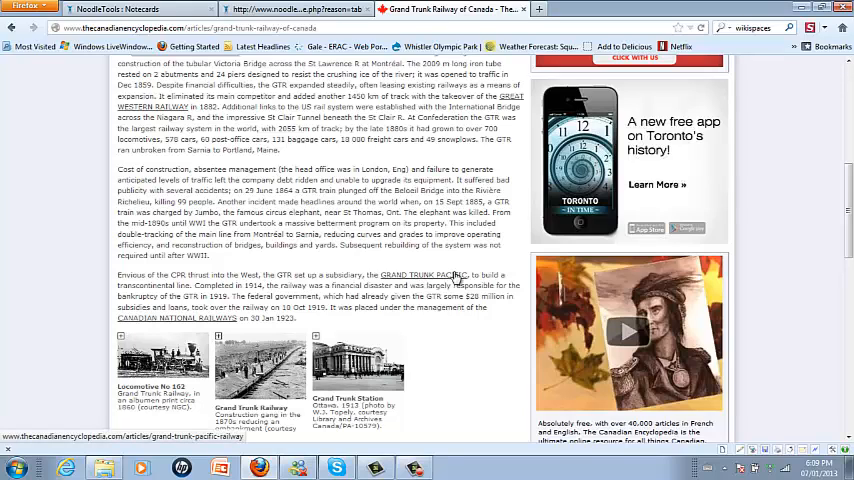
mouse_move(228, 288)
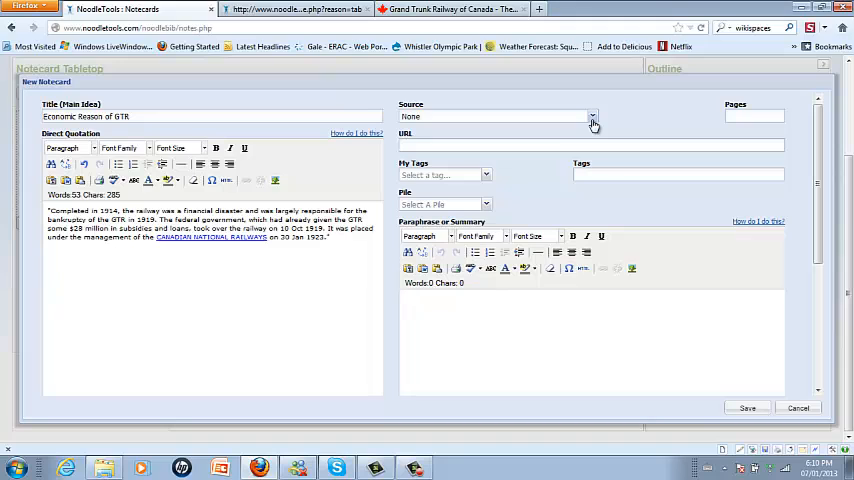
Set The Canadian Encyclopedia as the source and record the grand-trunk-railway-of-canada article URL.
click(592, 116)
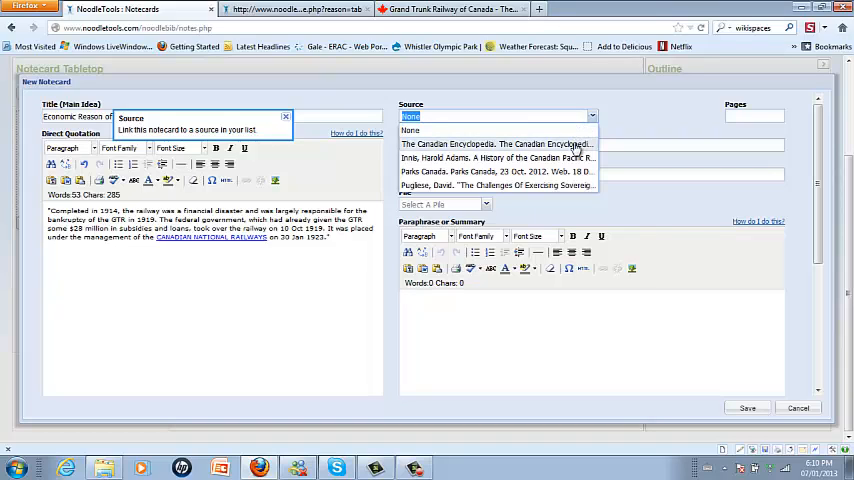
click(496, 144)
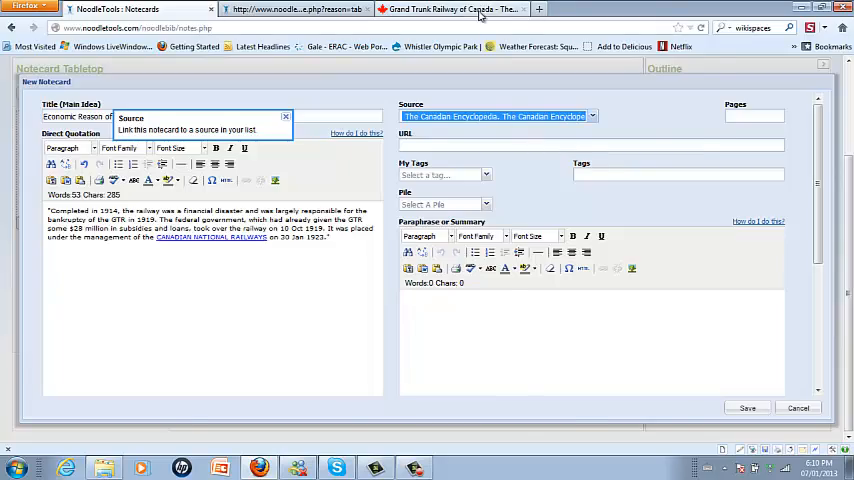
click(450, 8)
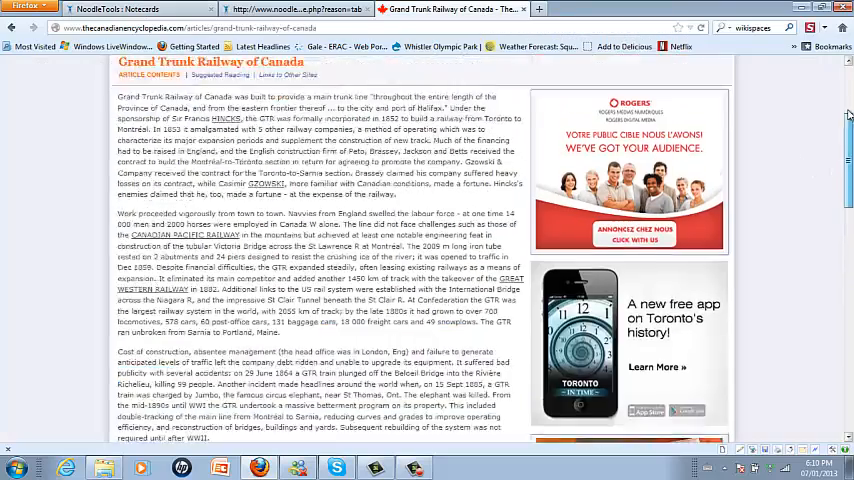
scroll(up, 3)
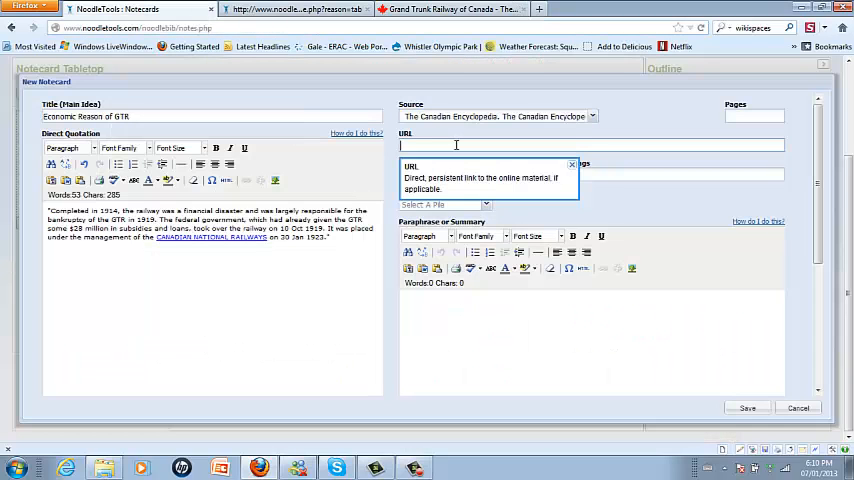
text(http://www.thecanadianencyclopedia.com/articles/grand-trunk-railway-of-canada)
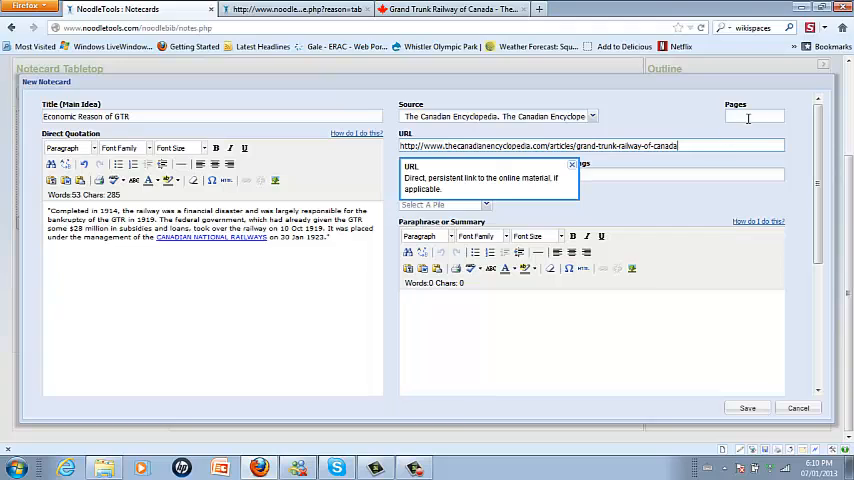
mouse_move(700, 230)
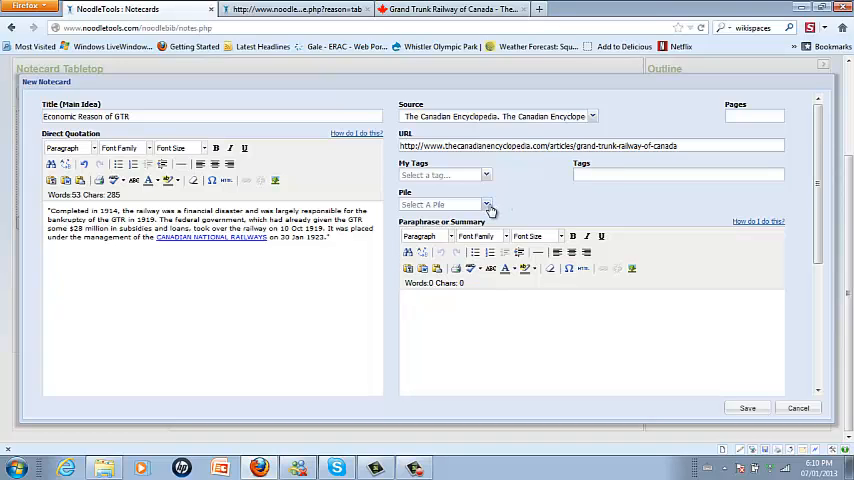
mouse_move(510, 200)
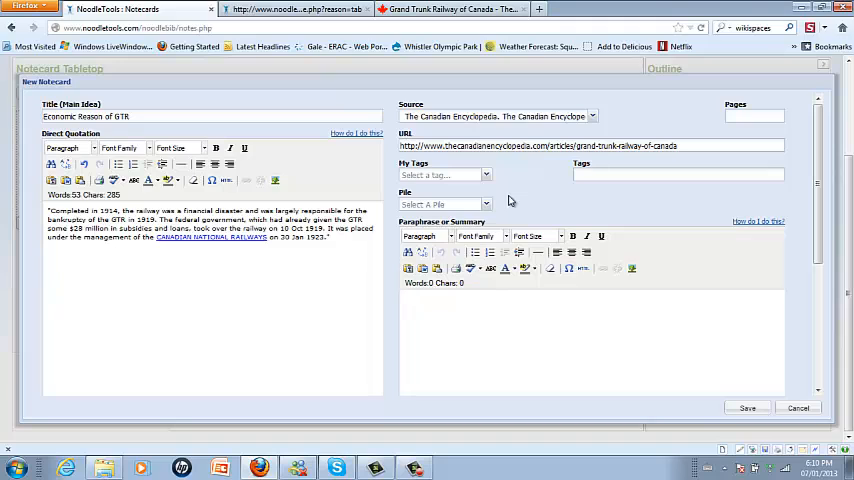
mouse_move(690, 308)
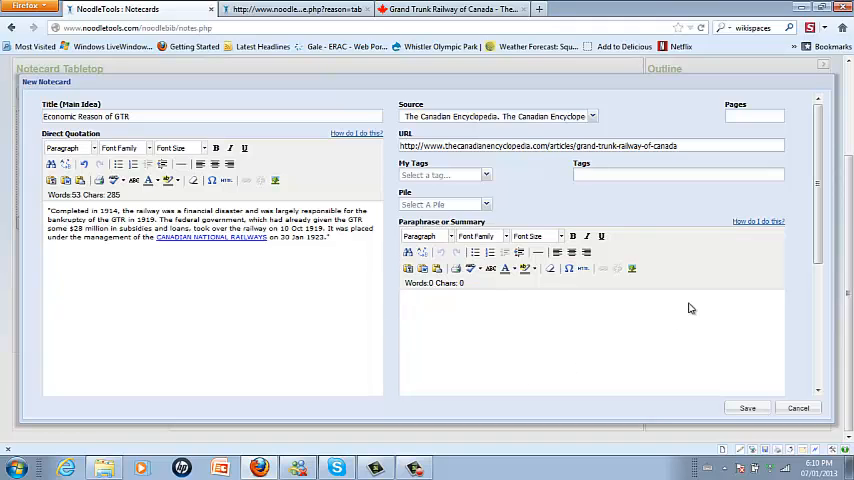
mouse_move(620, 250)
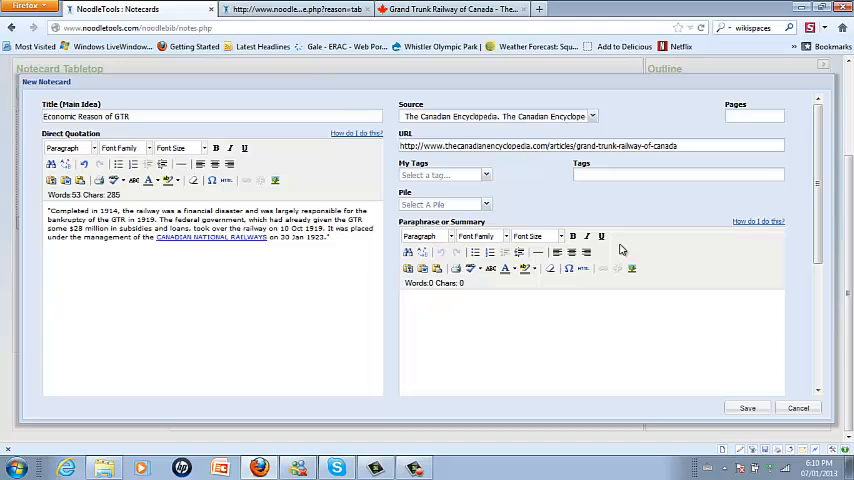
mouse_move(600, 352)
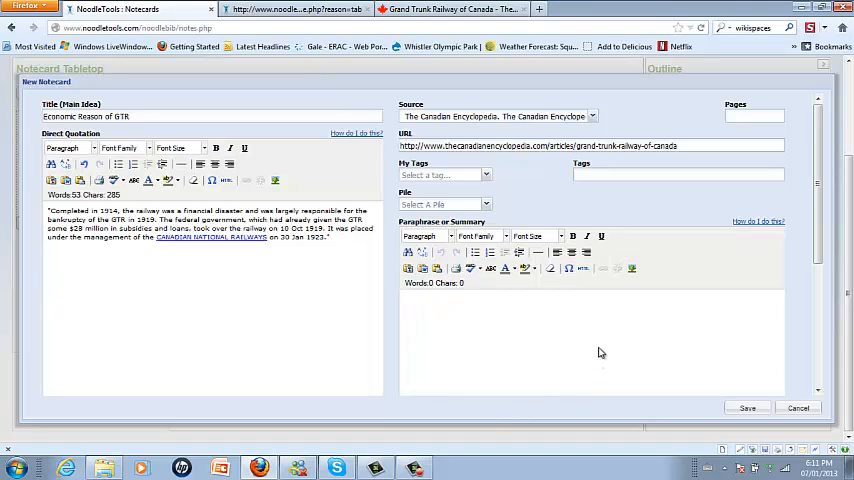
mouse_move(330, 260)
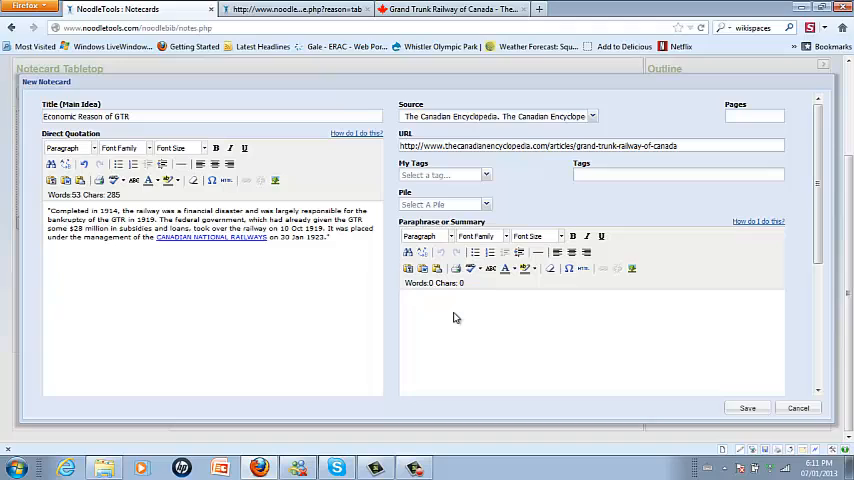
Write a paraphrase that the government overextended itself and save the notecard.
text(The)
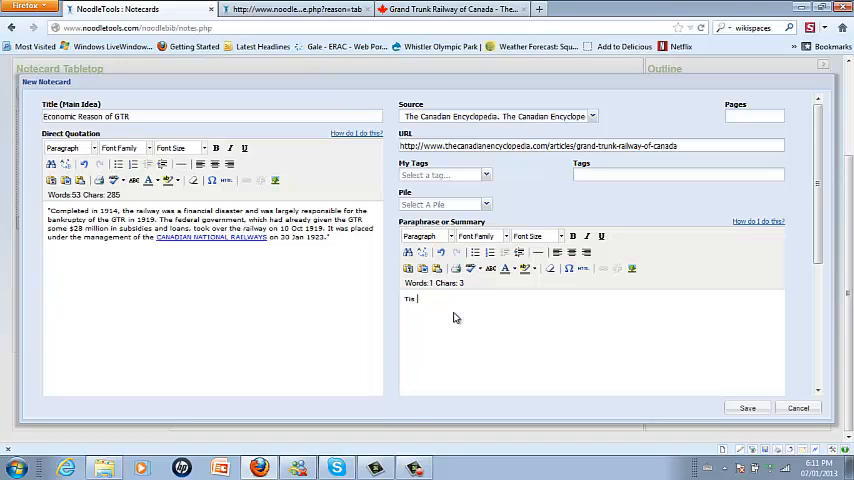
text(This i)
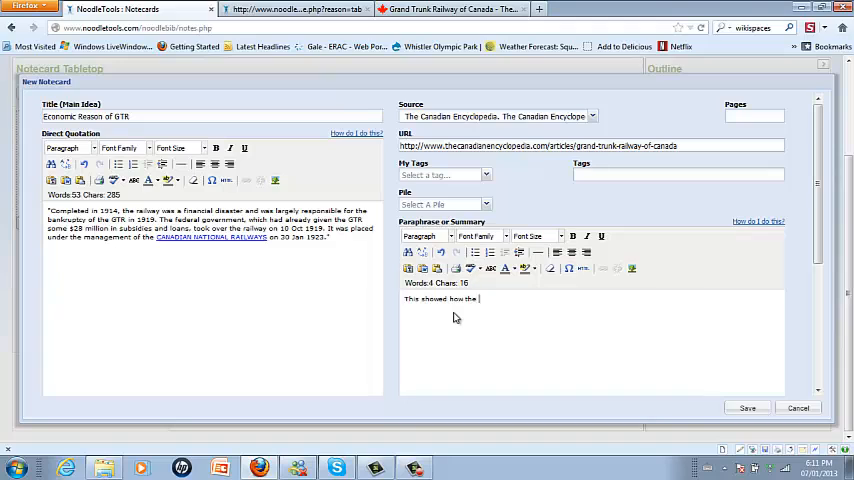
text(government a)
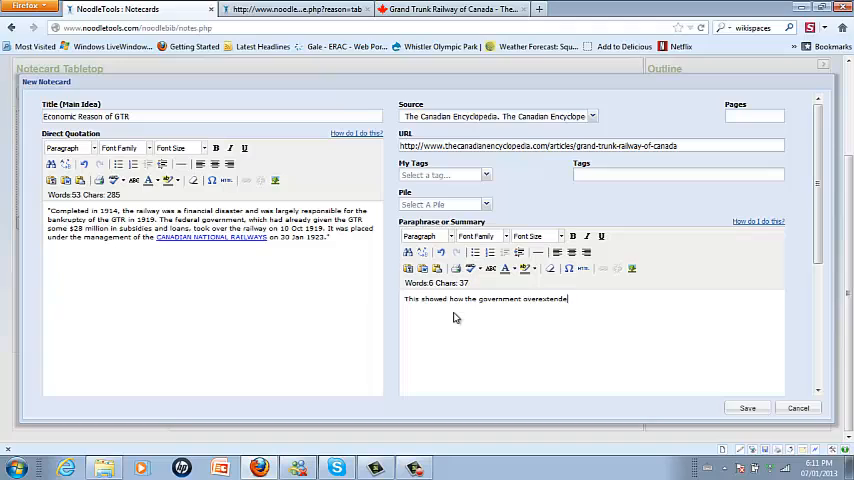
text(itself)
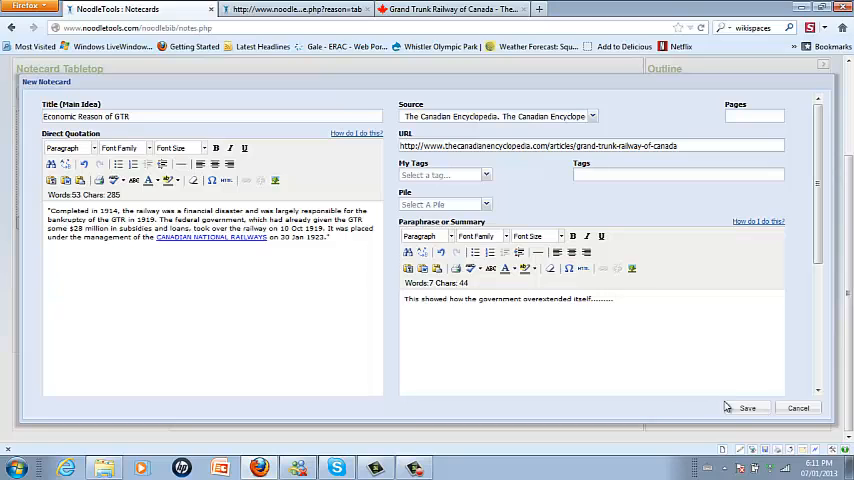
click(746, 408)
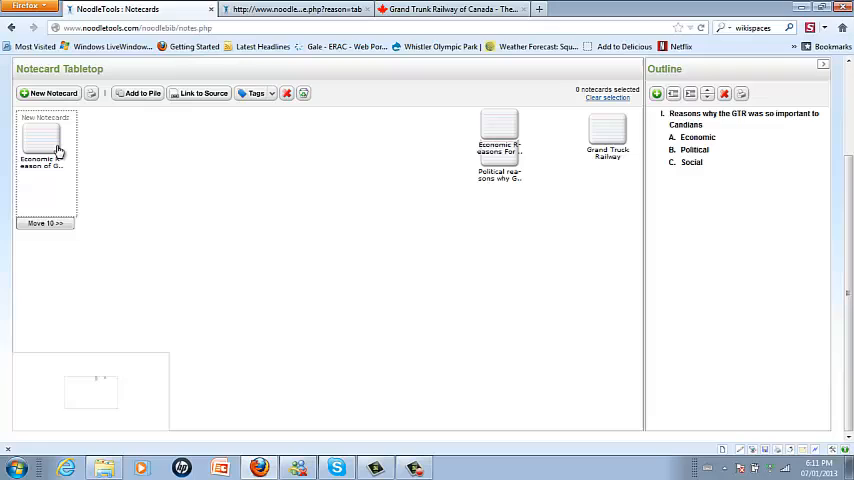
Drag the 'Economic Reason of GTR' notecard onto the Economic heading of the outline.
drag(42, 140, 336, 180)
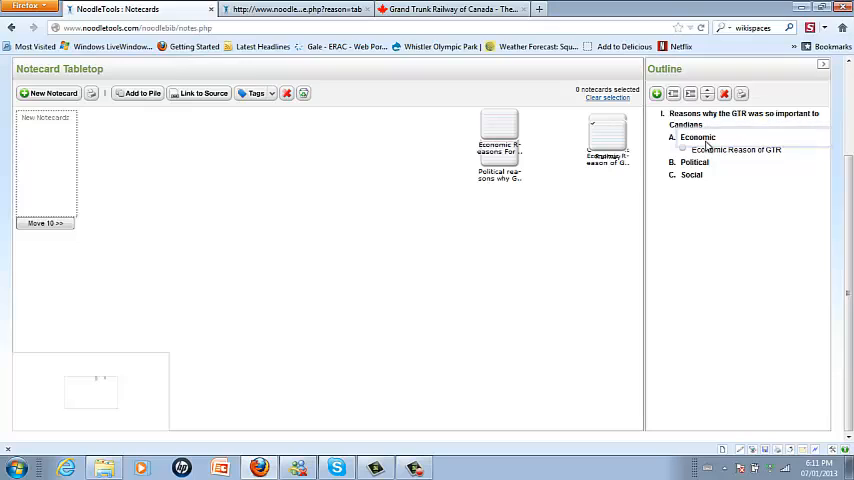
mouse_move(744, 150)
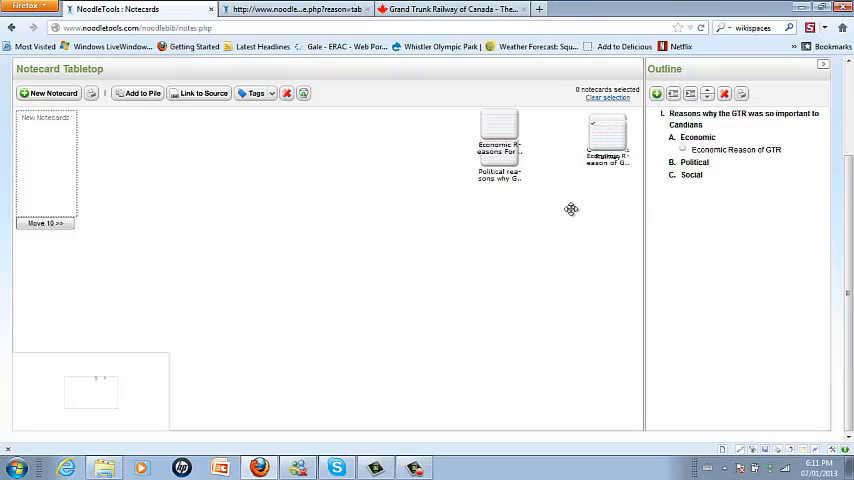
mouse_move(84, 118)
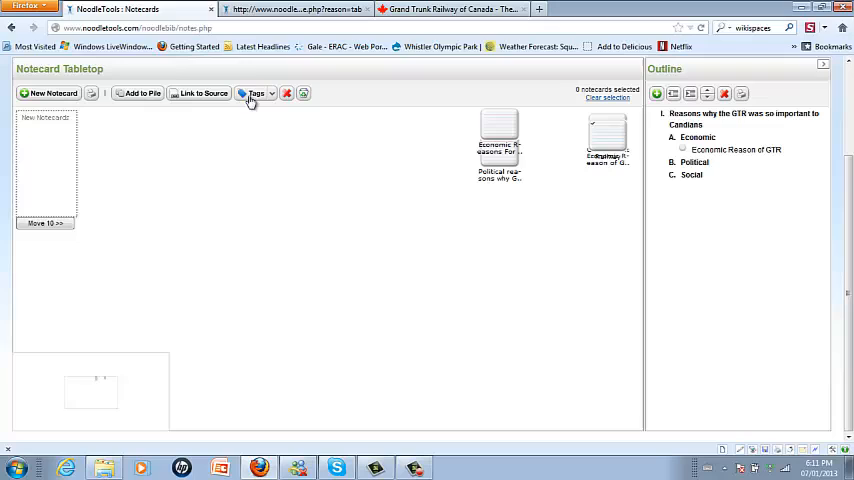
mouse_move(156, 264)
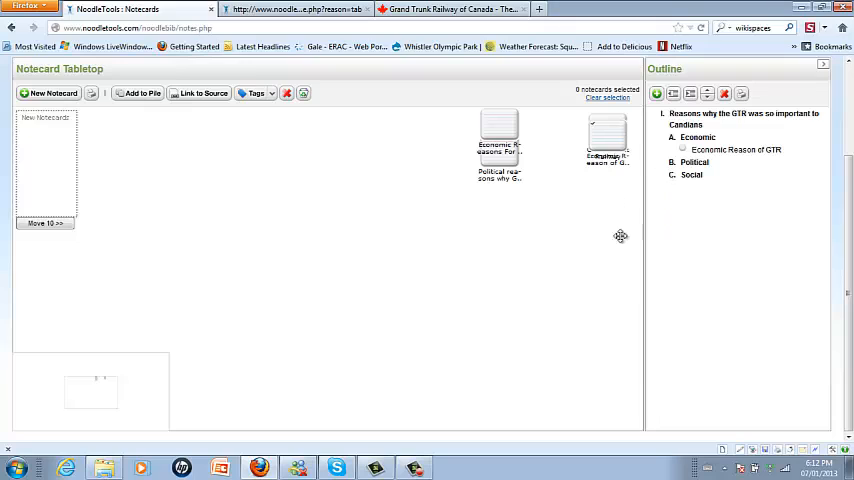
mouse_move(688, 232)
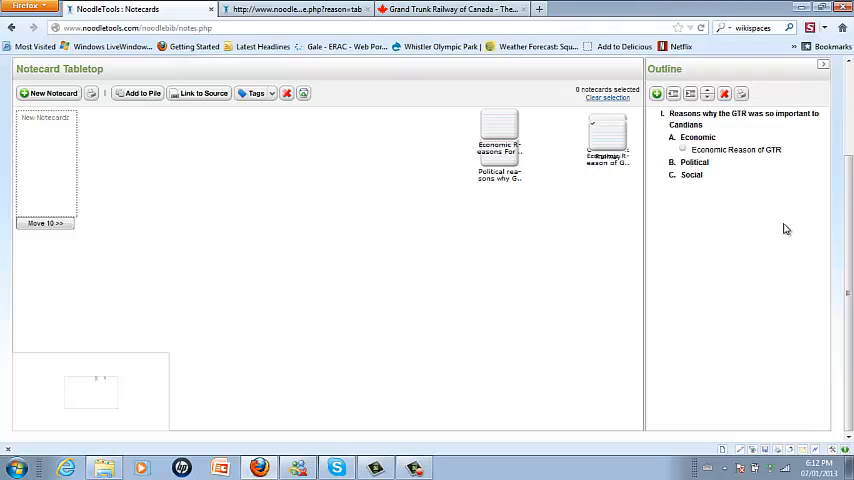
mouse_move(742, 94)
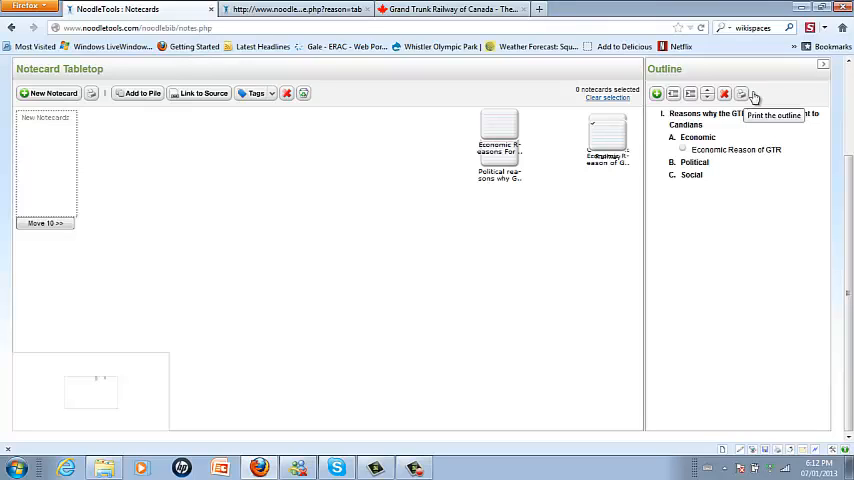
mouse_move(730, 200)
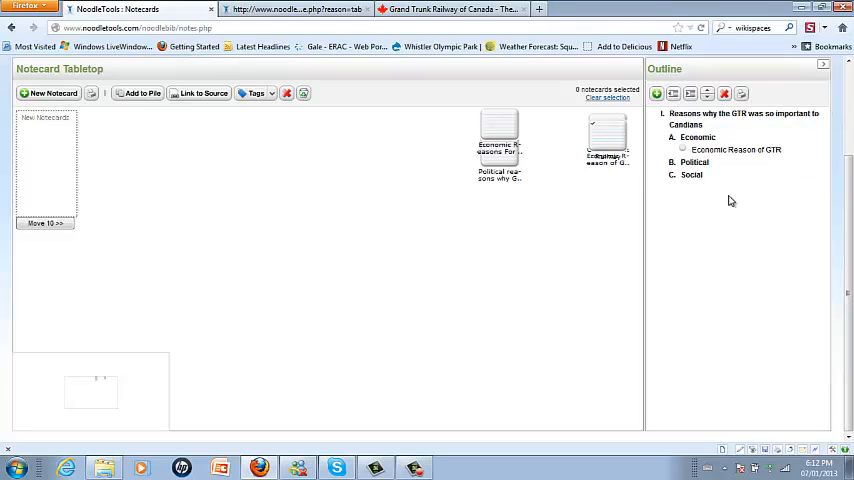
mouse_move(790, 190)
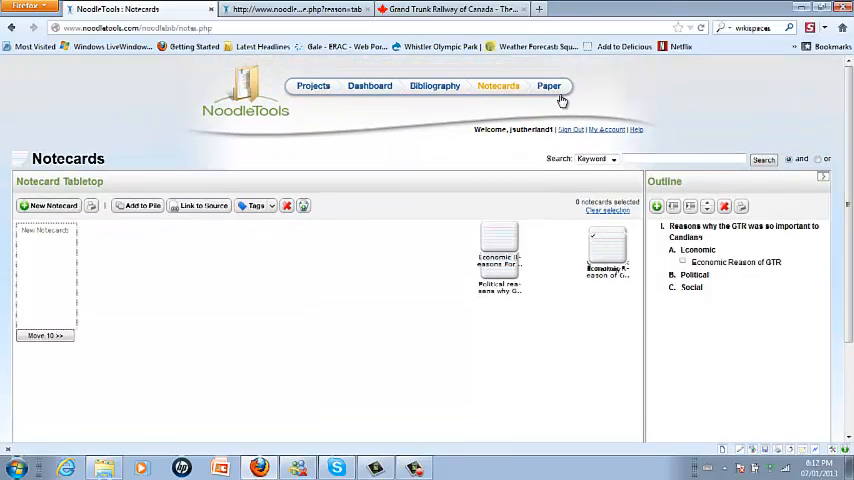
mouse_move(548, 88)
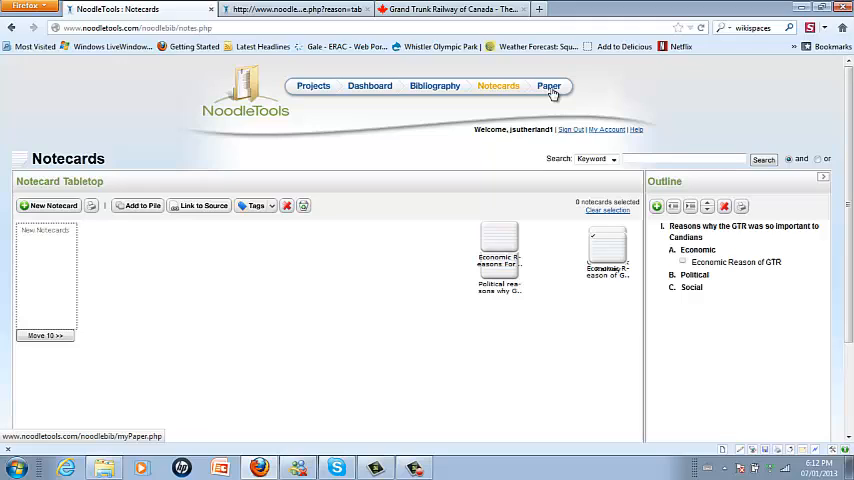
mouse_move(672, 156)
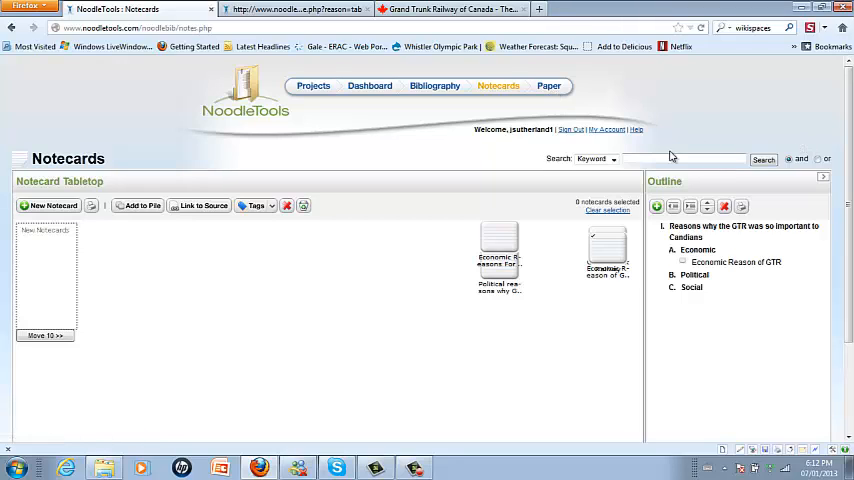
mouse_move(728, 170)
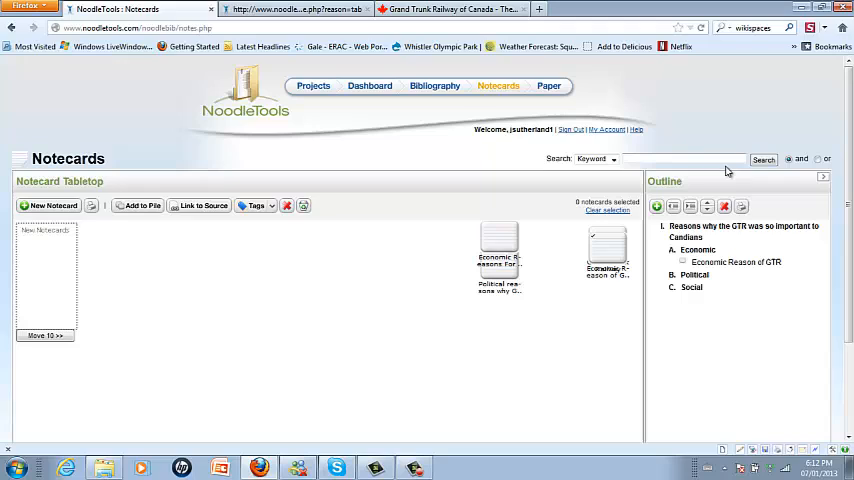
mouse_move(504, 104)
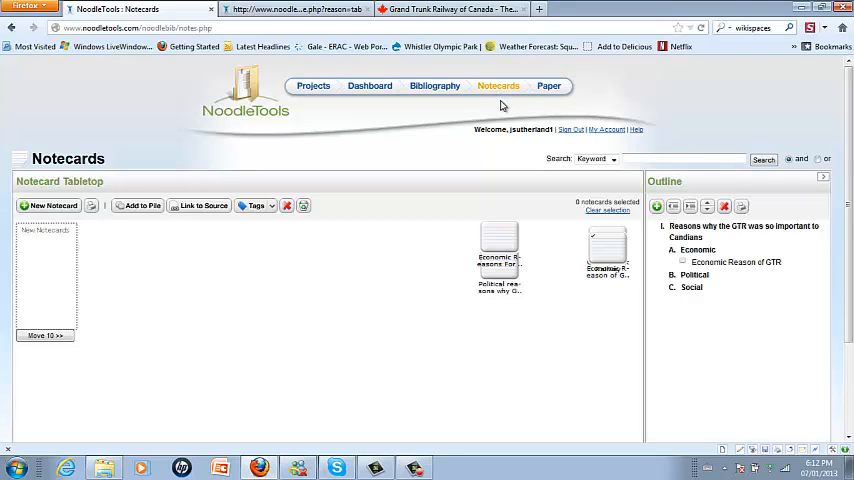